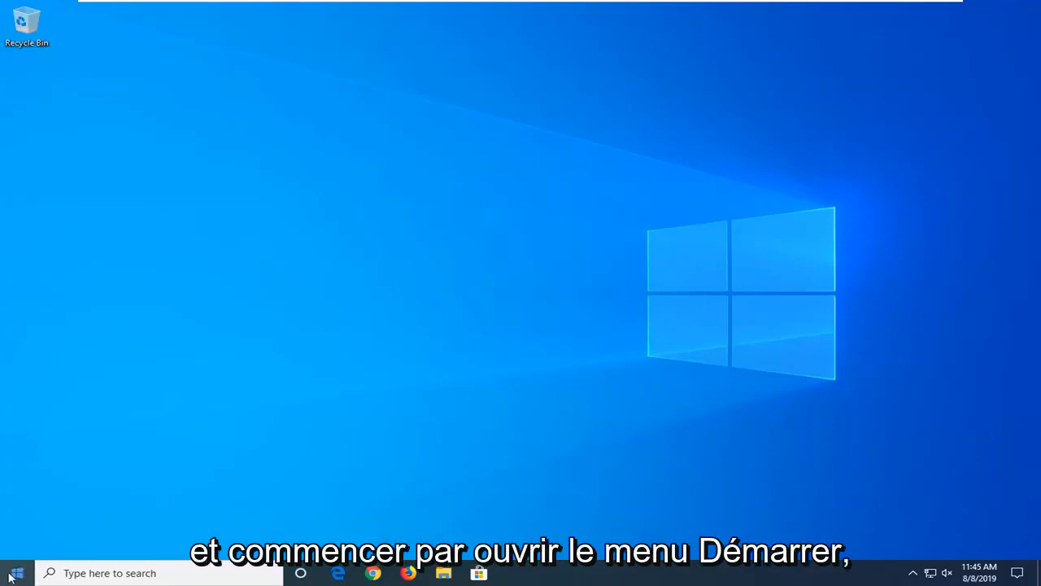
# Step: Search the Start menu for 'system restore' to reach System Protection settings
pyautogui.click(15, 573)
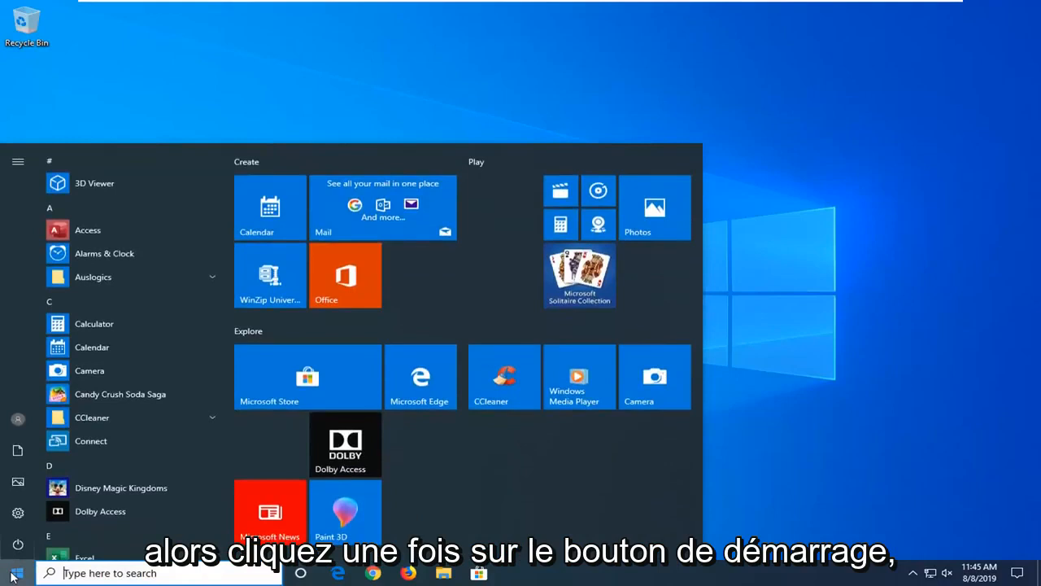
pyautogui.write('system')
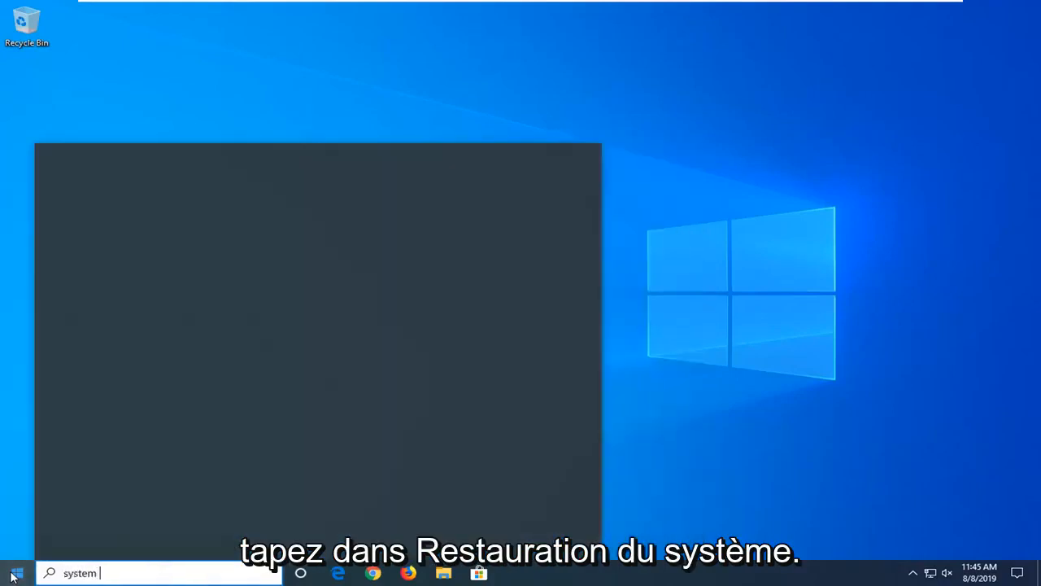
pyautogui.write('restore')
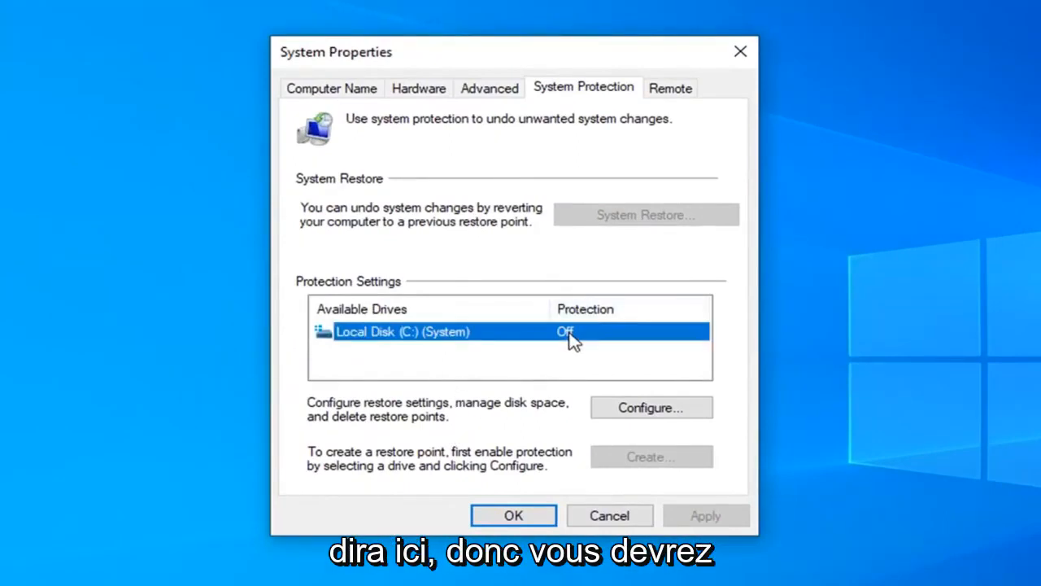
pyautogui.moveTo(651, 408)
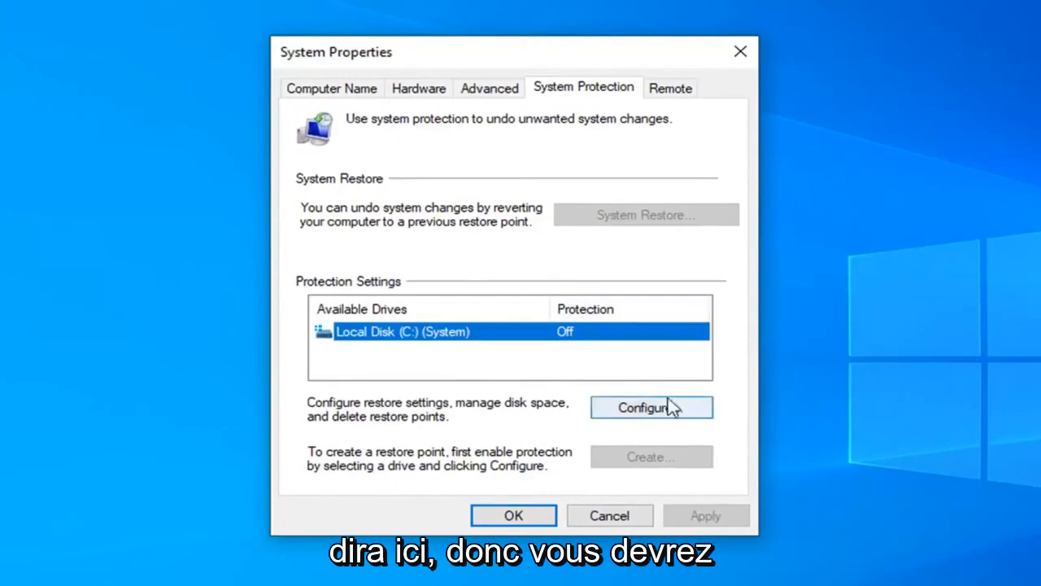
# Step: Turn on protection for drive C and set maximum restore-point usage to 15%
pyautogui.click(651, 407)
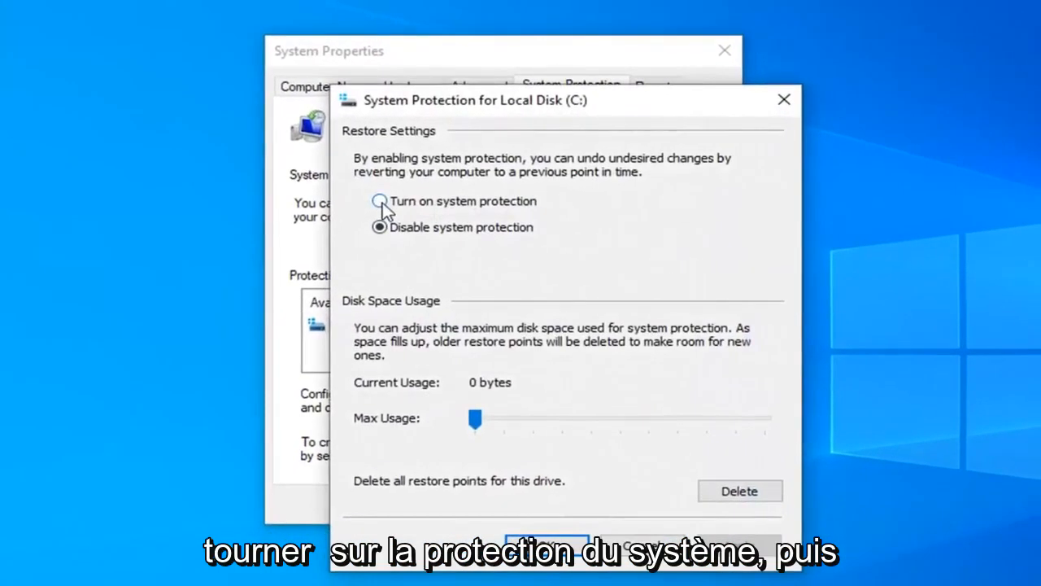
pyautogui.click(379, 201)
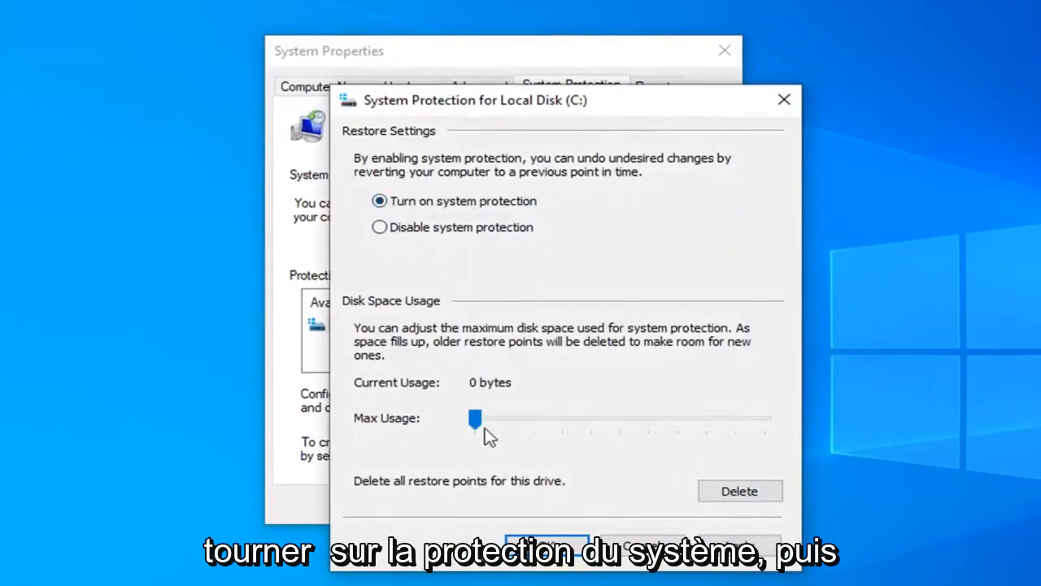
pyautogui.moveTo(475, 419); pyautogui.dragTo(498, 419)
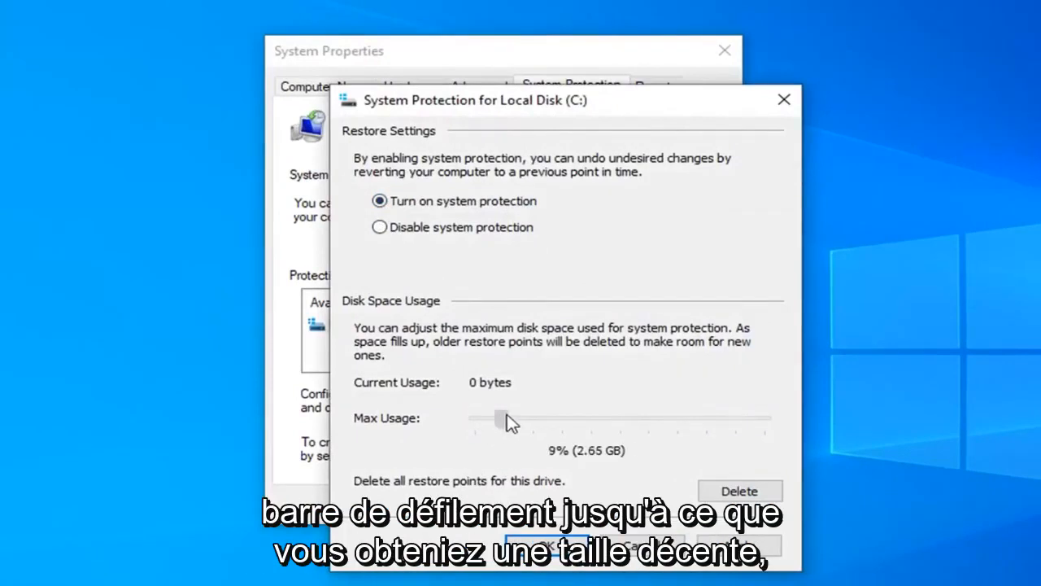
pyautogui.moveTo(501, 418); pyautogui.dragTo(513, 418)
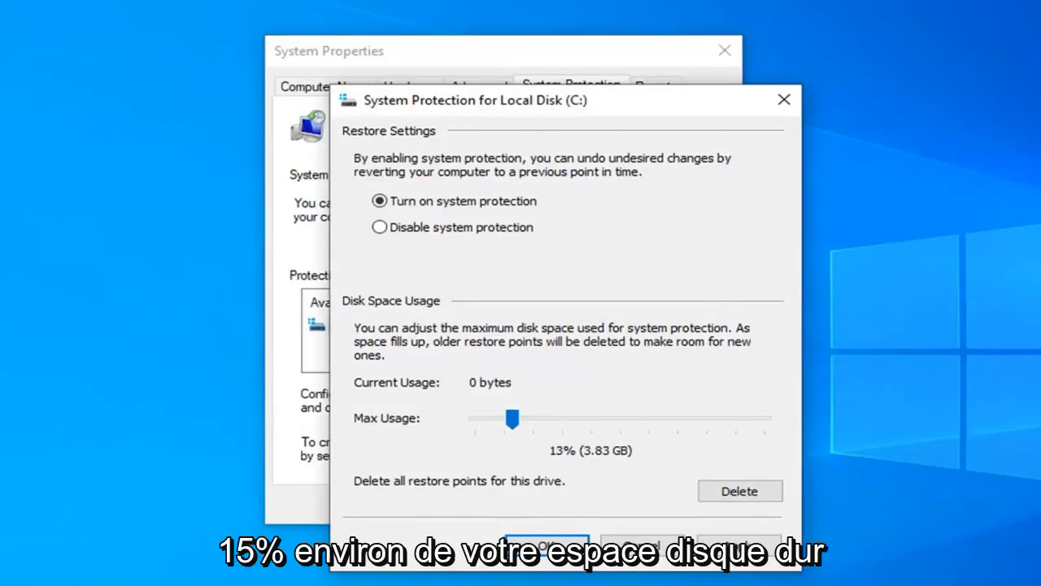
pyautogui.moveTo(512, 418); pyautogui.dragTo(521, 418)
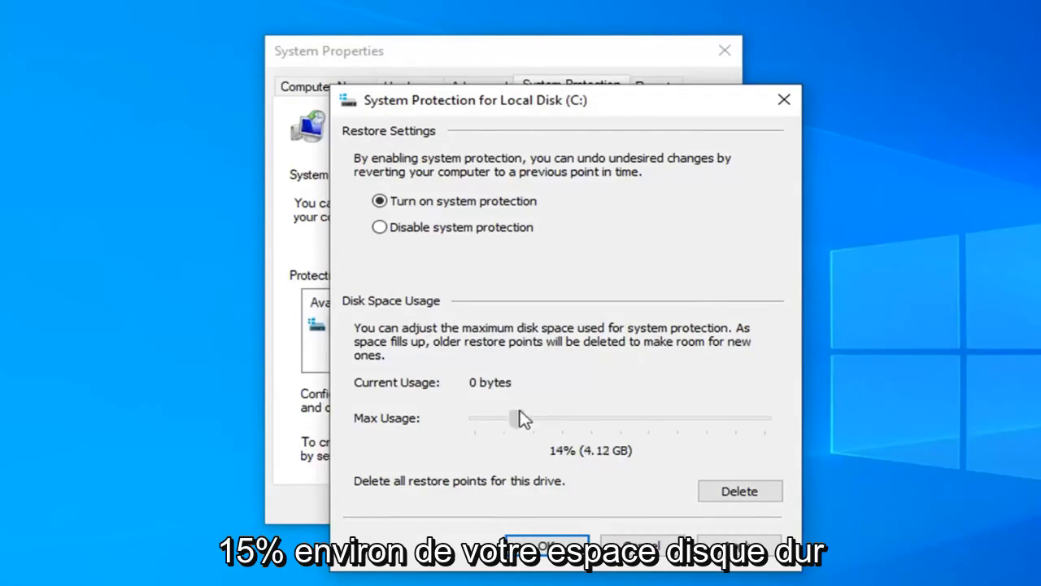
pyautogui.moveTo(518, 418); pyautogui.dragTo(519, 418)
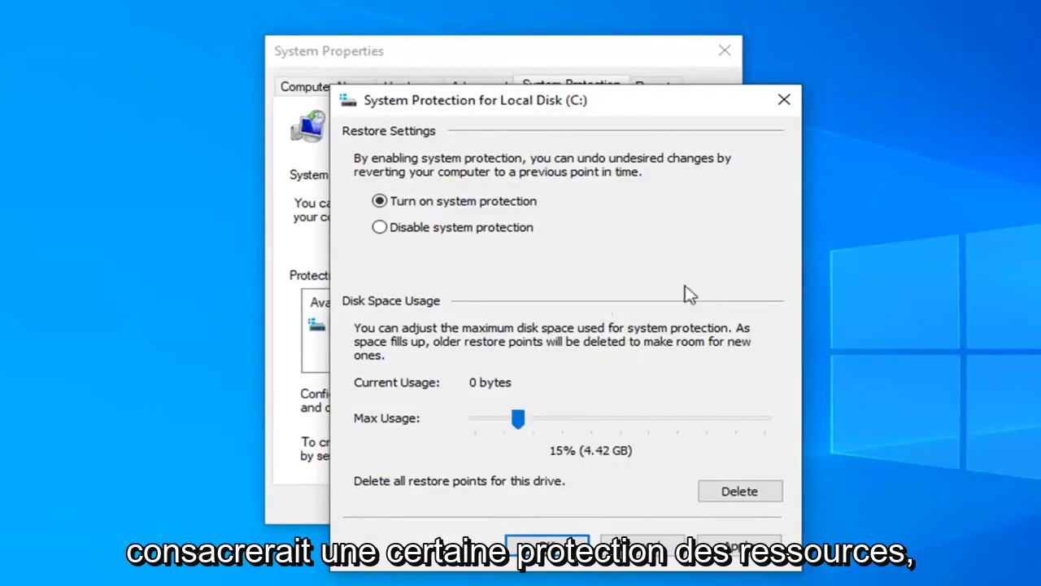
pyautogui.moveTo(366, 521)
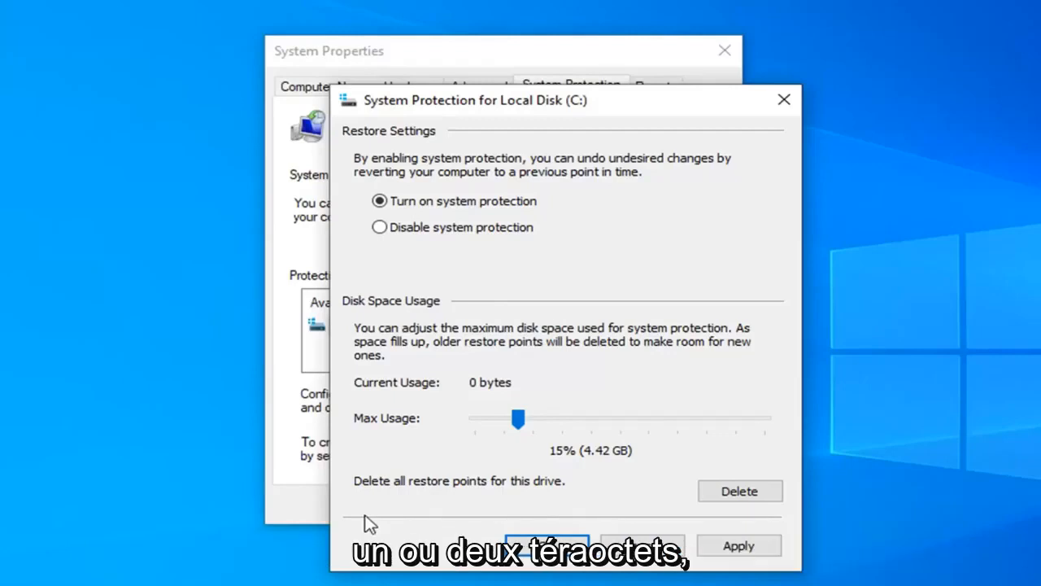
pyautogui.moveTo(312, 540)
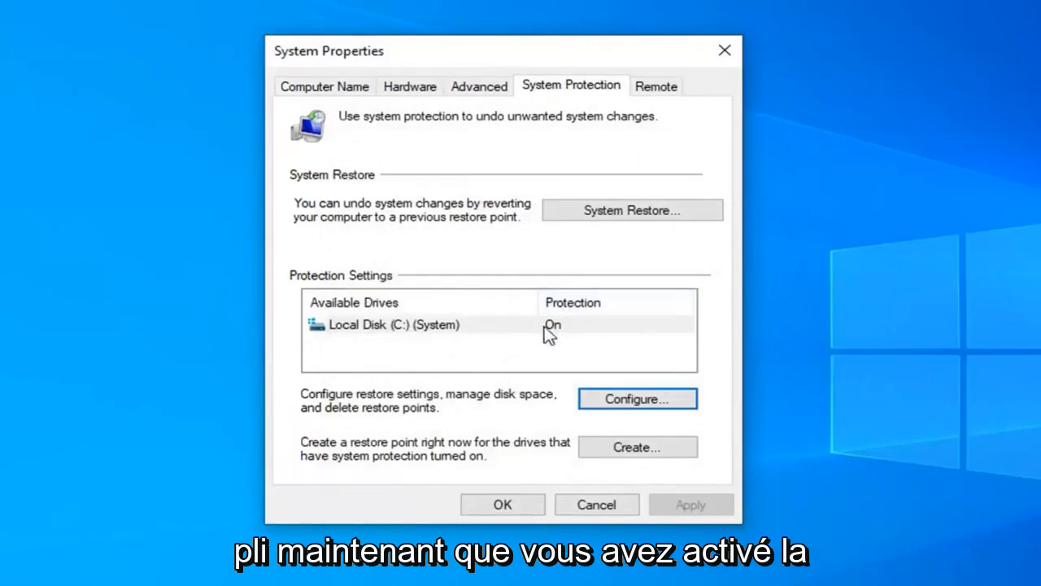
pyautogui.moveTo(559, 346)
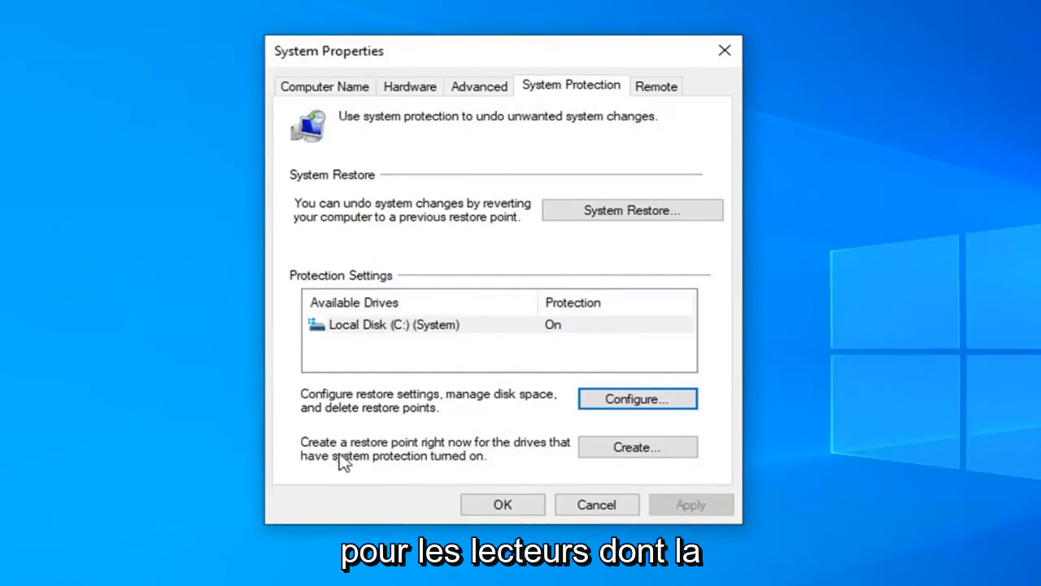
pyautogui.moveTo(361, 341)
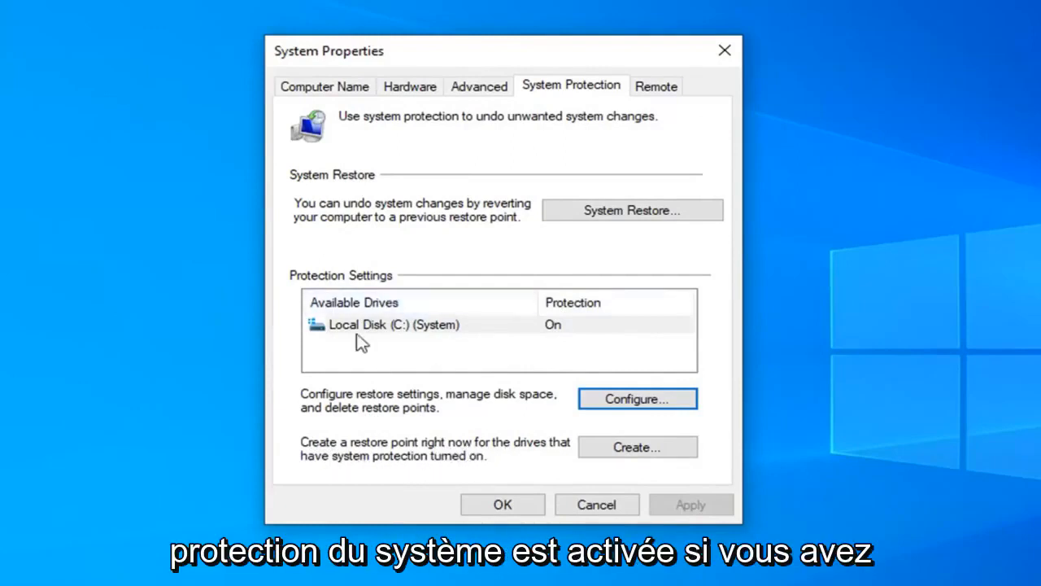
pyautogui.moveTo(390, 322)
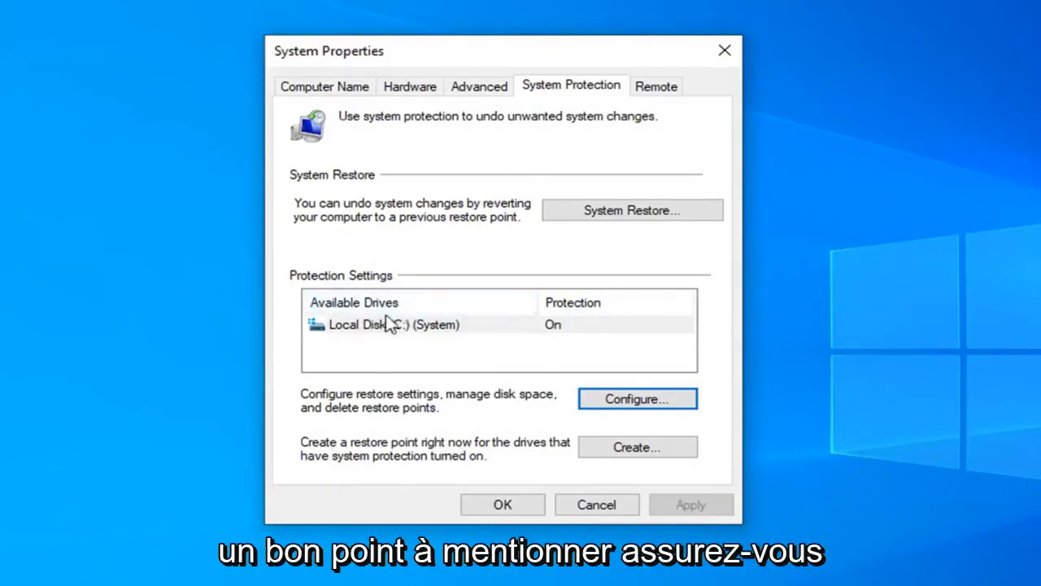
# Step: Select Local Disk (C:) (System) to confirm its protection is On
pyautogui.click(393, 323)
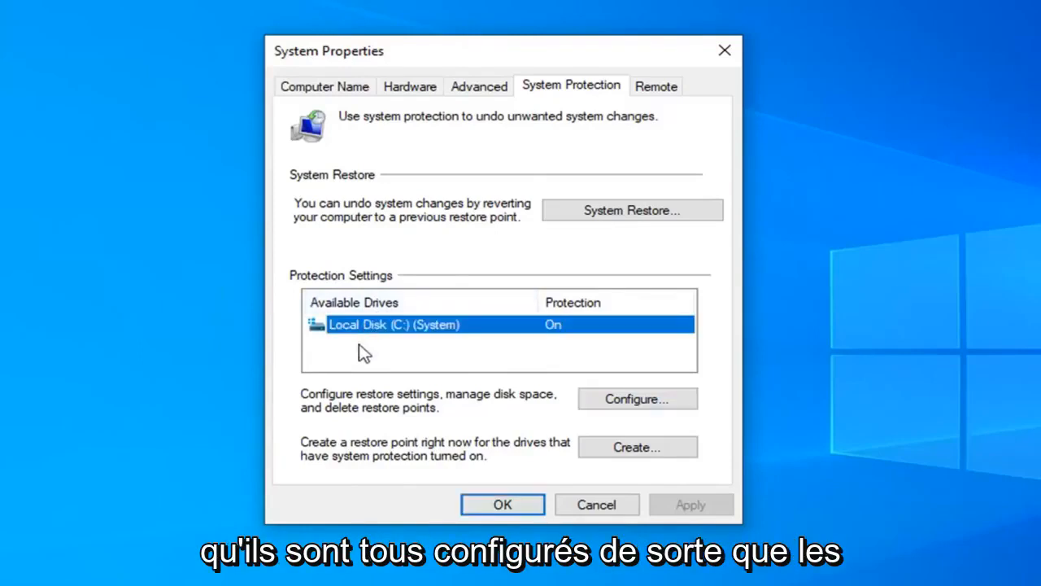
pyautogui.moveTo(579, 338)
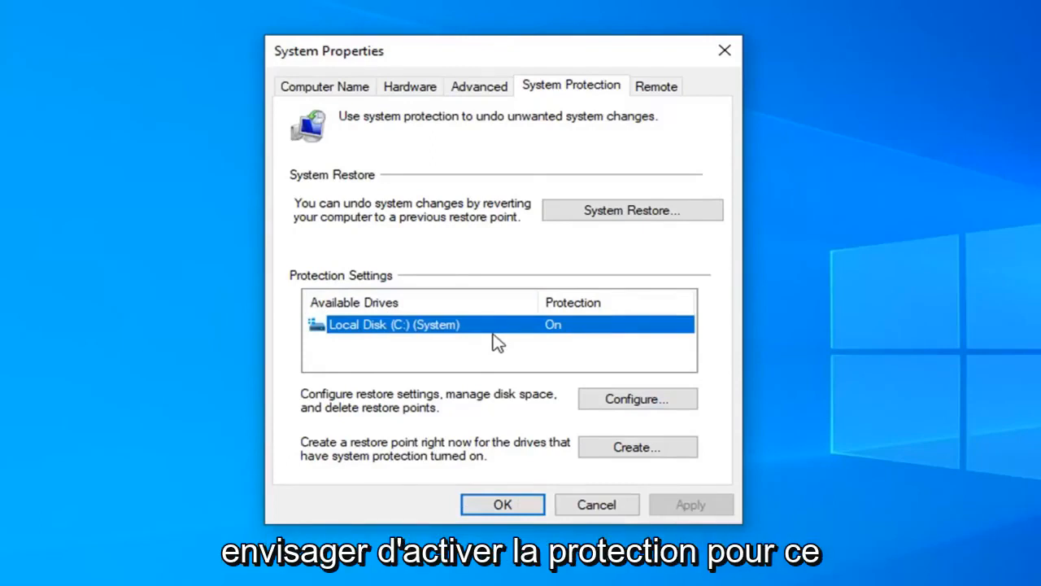
pyautogui.moveTo(377, 331)
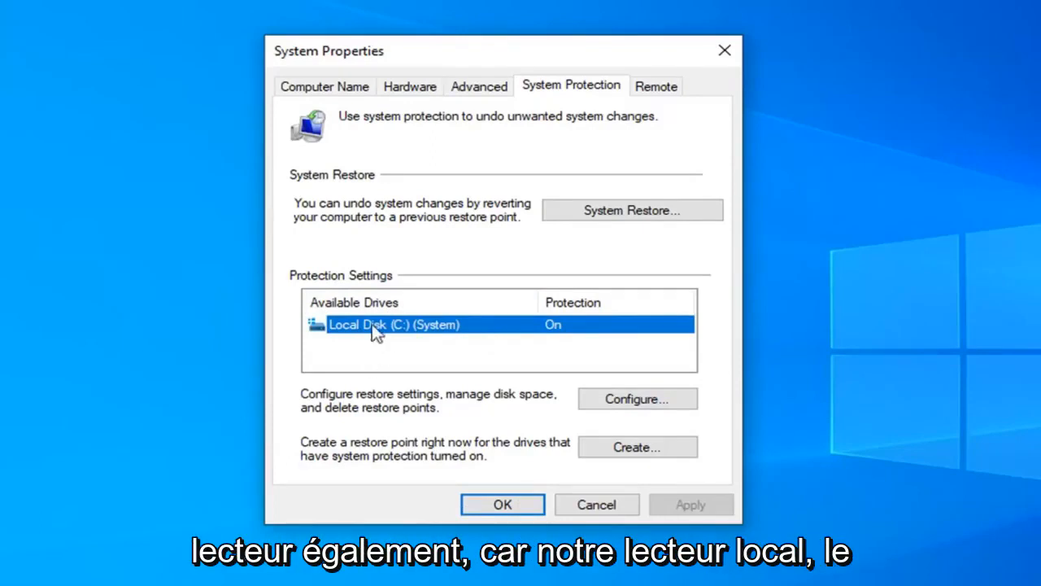
pyautogui.moveTo(557, 338)
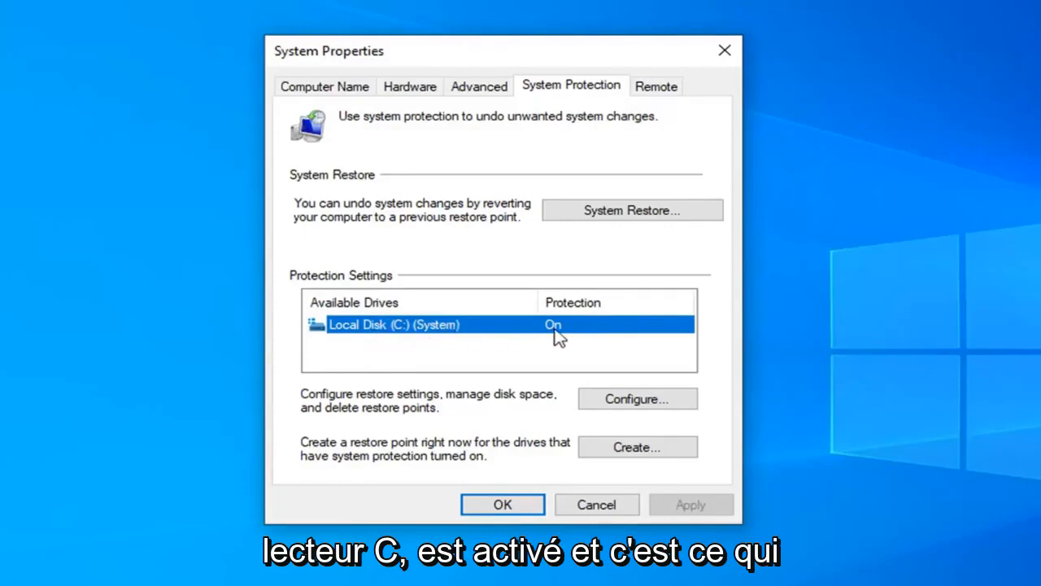
pyautogui.moveTo(532, 333)
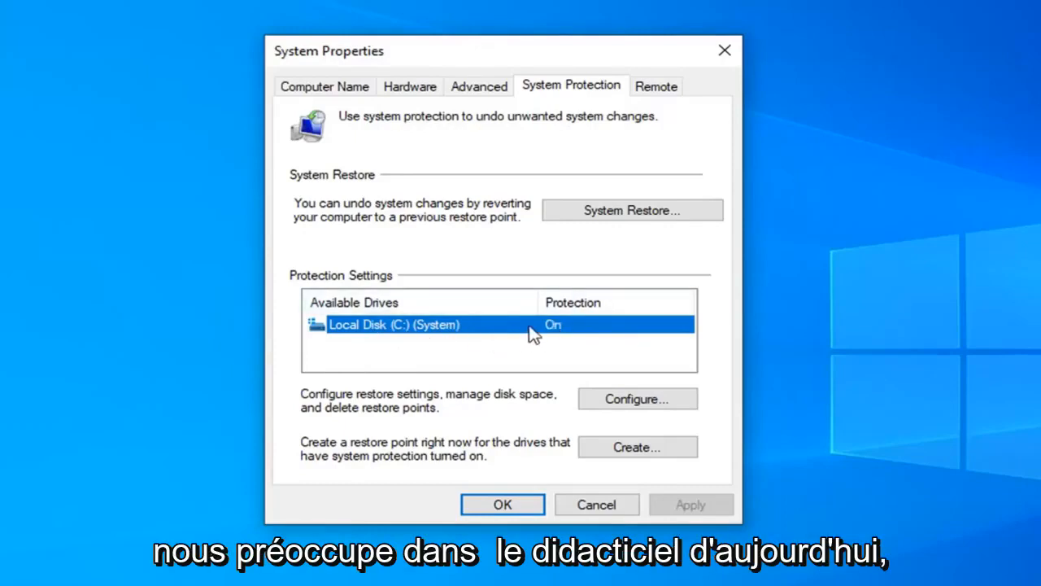
pyautogui.moveTo(637, 446)
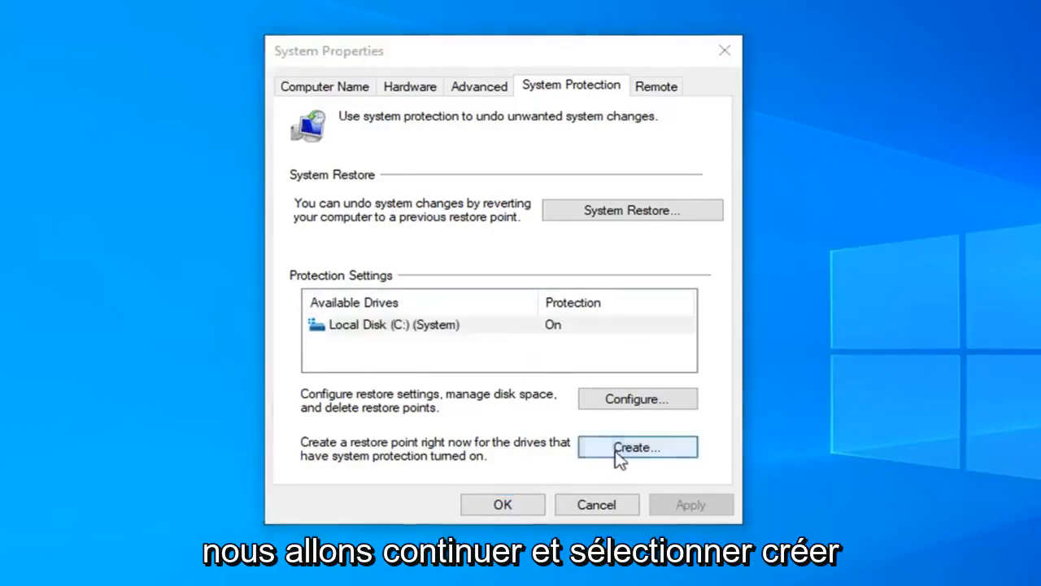
# Step: Create a restore point described as 'Before Windows Updates 8.8.19'
pyautogui.click(637, 447)
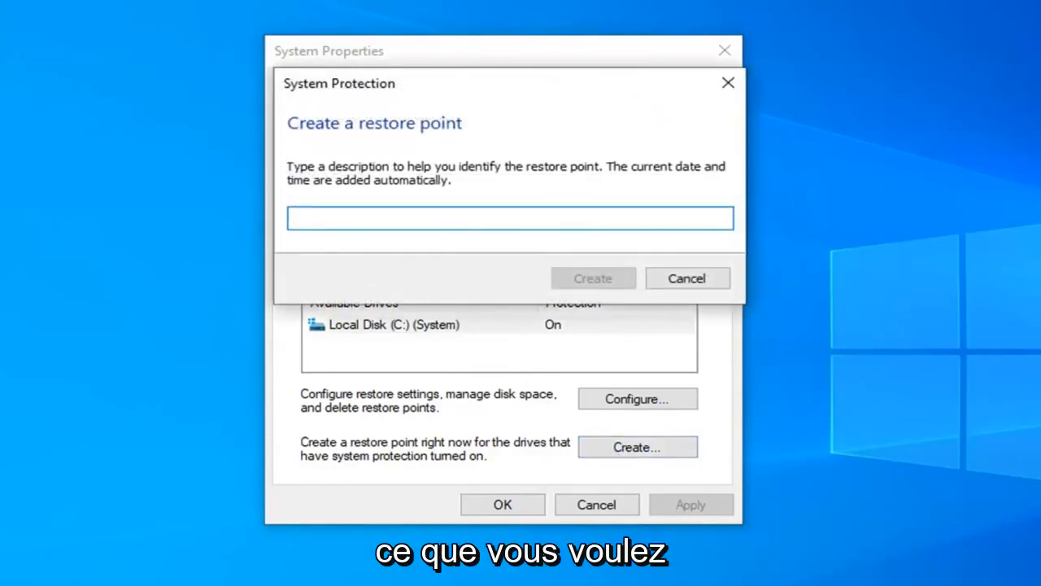
pyautogui.write('Before Windows Updates')
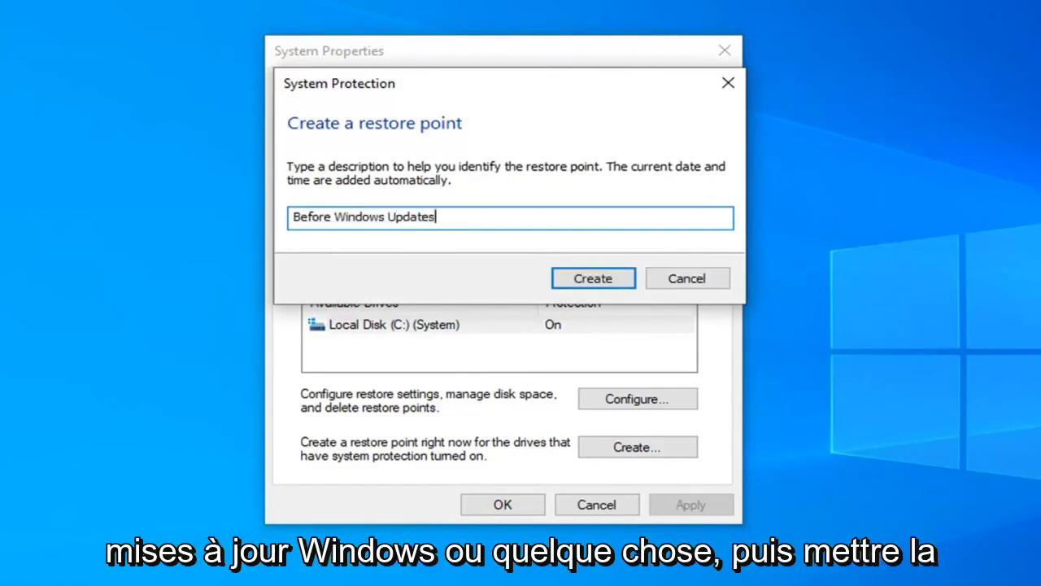
pyautogui.write('8.8.19')
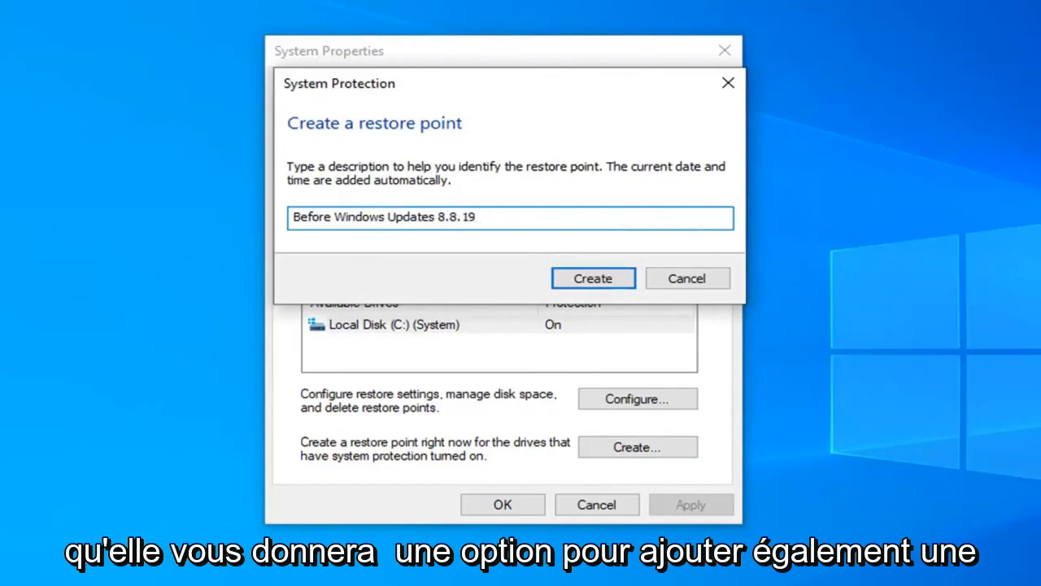
pyautogui.click(593, 278)
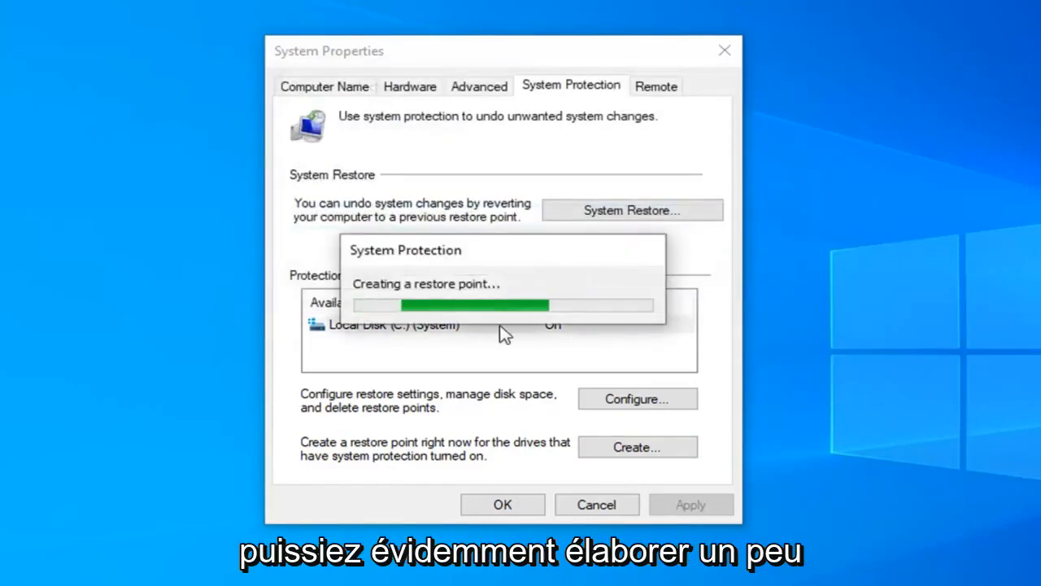
pyautogui.moveTo(370, 215)
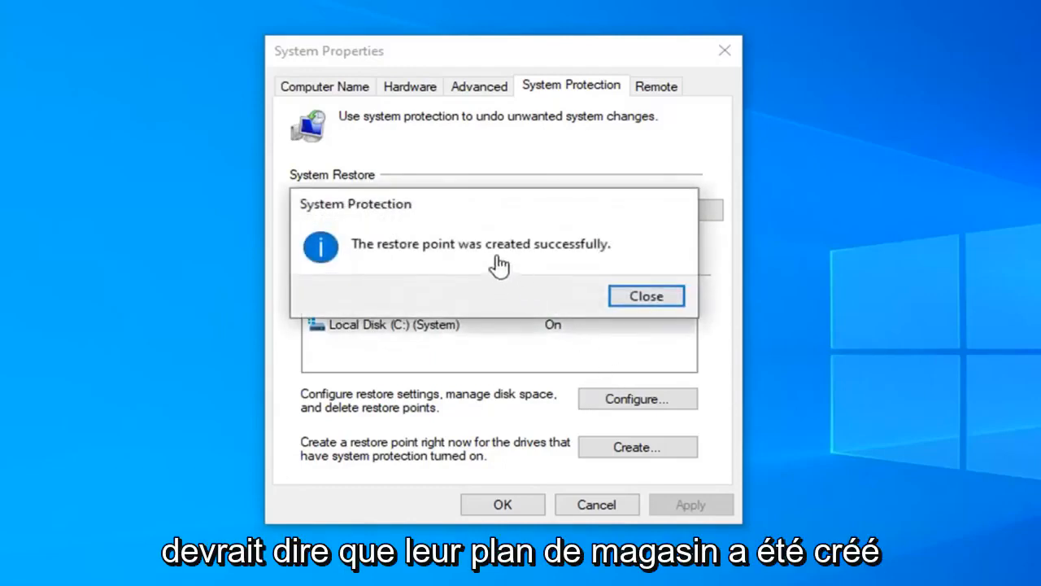
# Step: Close the 'restore point was created successfully' message
pyautogui.click(646, 296)
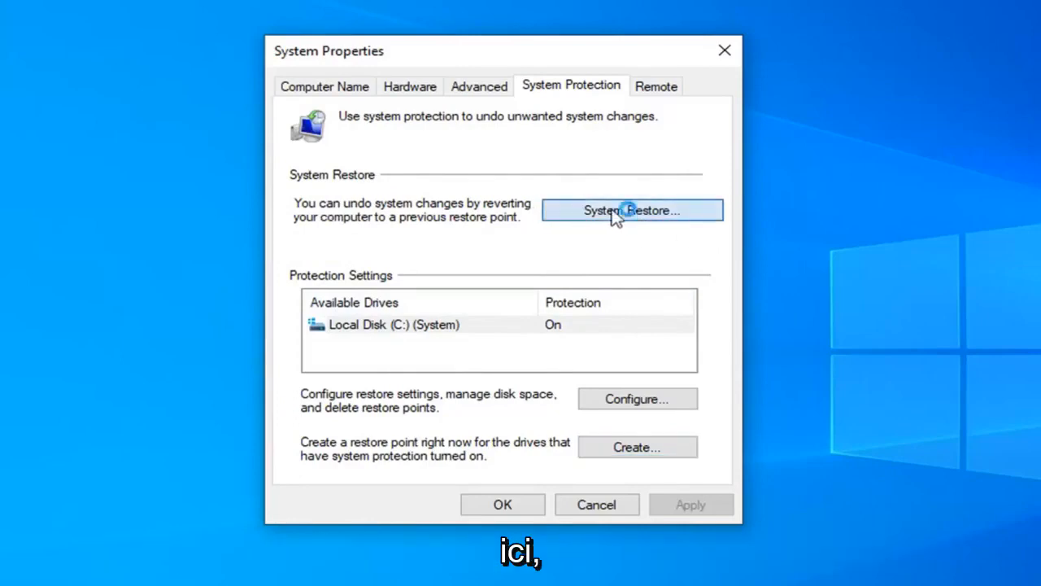
# Step: Find and select 'Before Windows Updates 8.8.19' in System Restore's restore point list
pyautogui.click(632, 210)
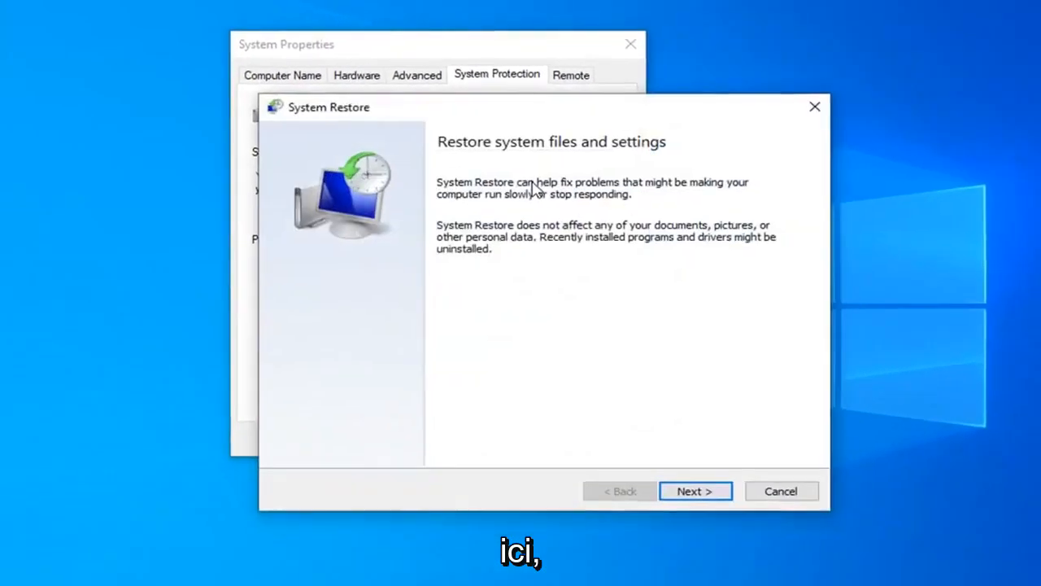
pyautogui.click(695, 490)
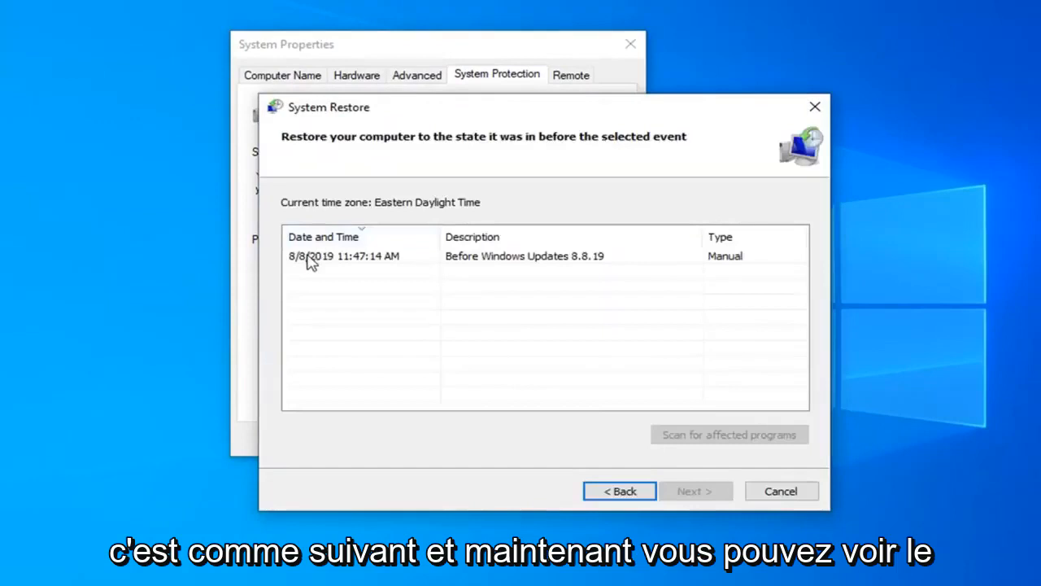
pyautogui.click(366, 255)
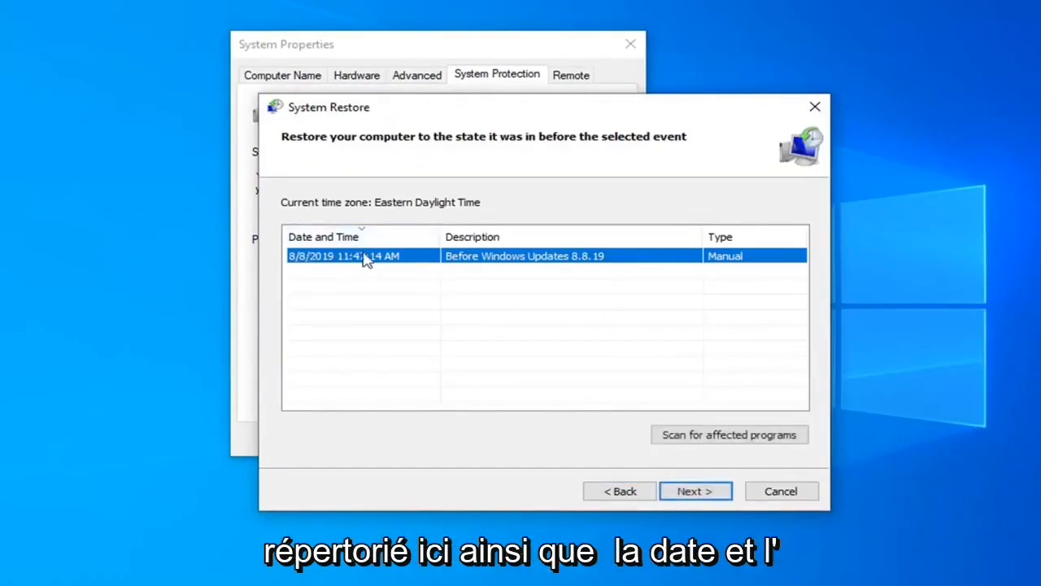
pyautogui.moveTo(348, 279)
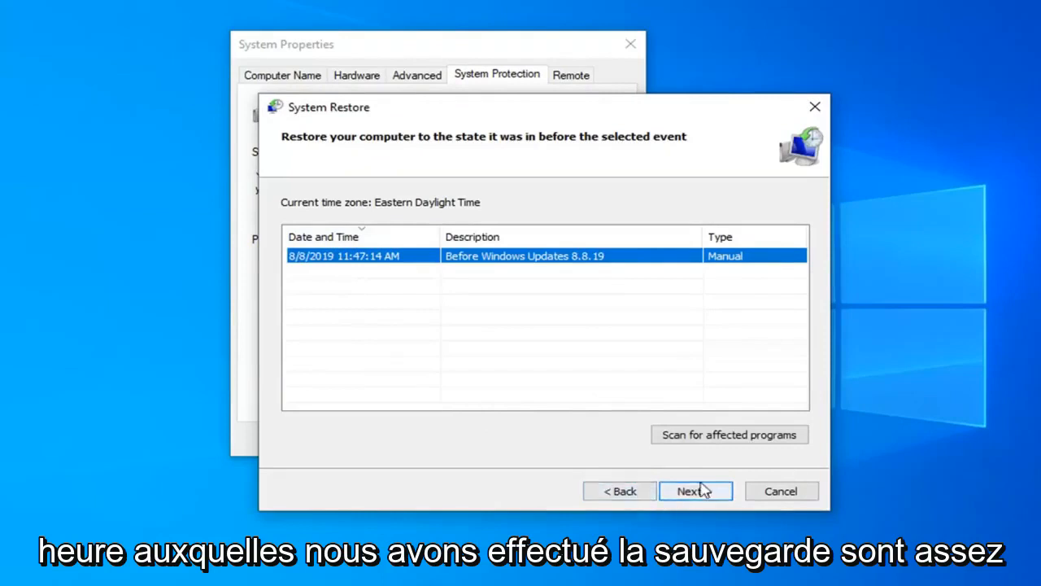
pyautogui.click(695, 490)
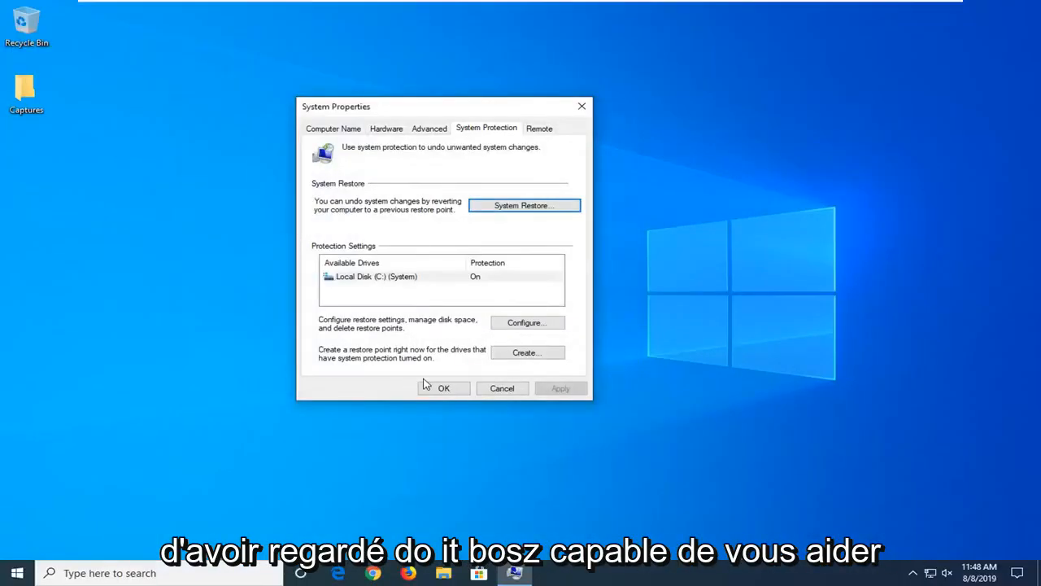
# Step: Close System Properties with OK, keeping the protection settings
pyautogui.click(444, 388)
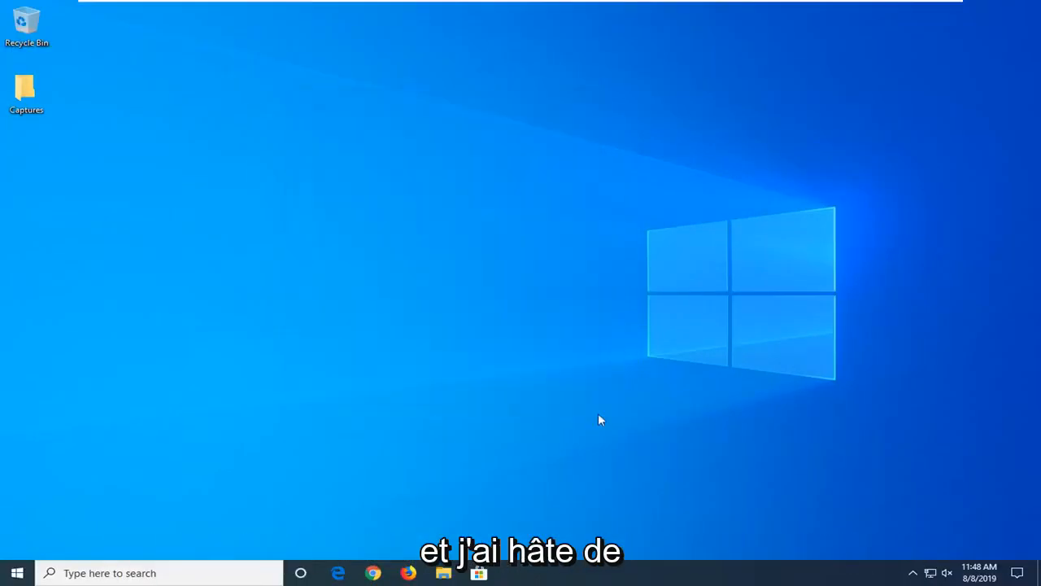